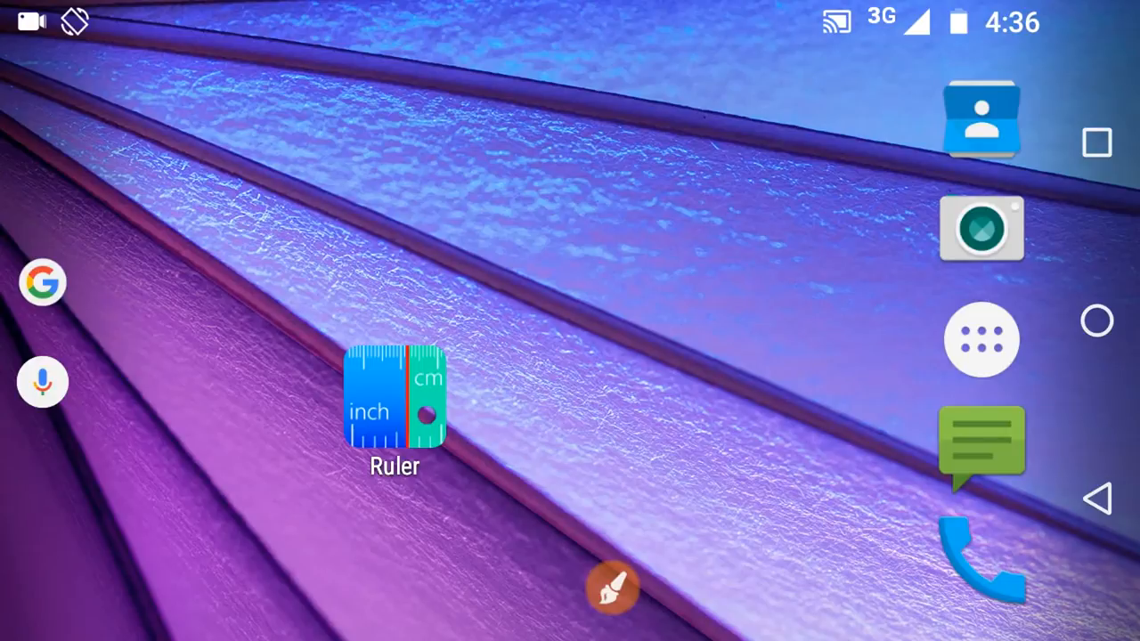
# - Launch Ruler and switch its scale from centimetres to inches (0 to 4 inch)
pyautogui.click(395, 396)
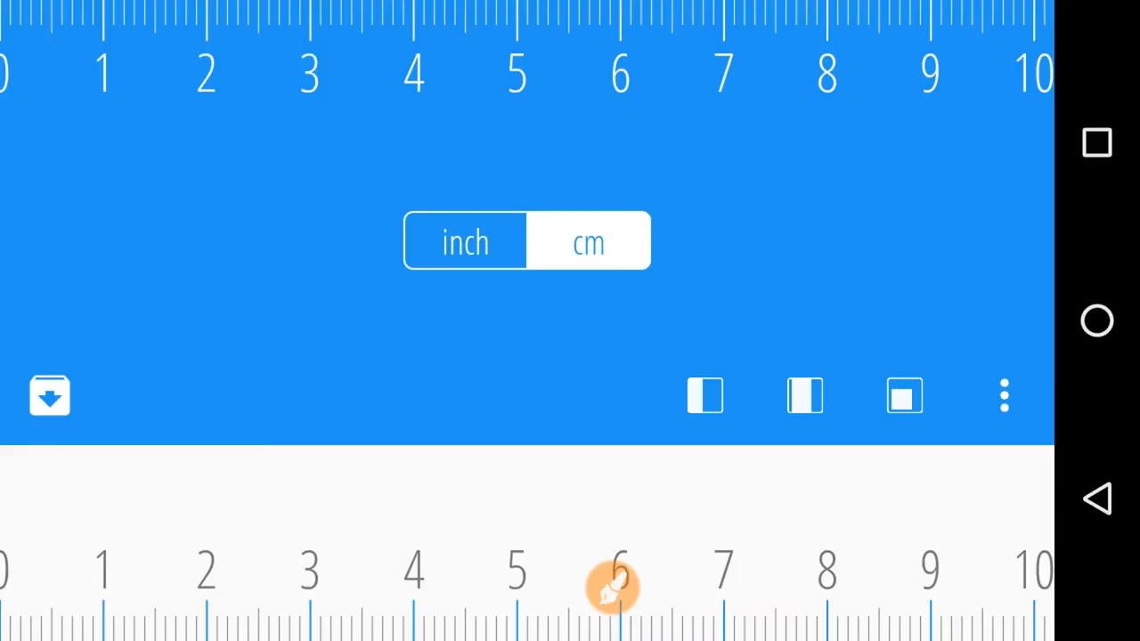
pyautogui.click(587, 242)
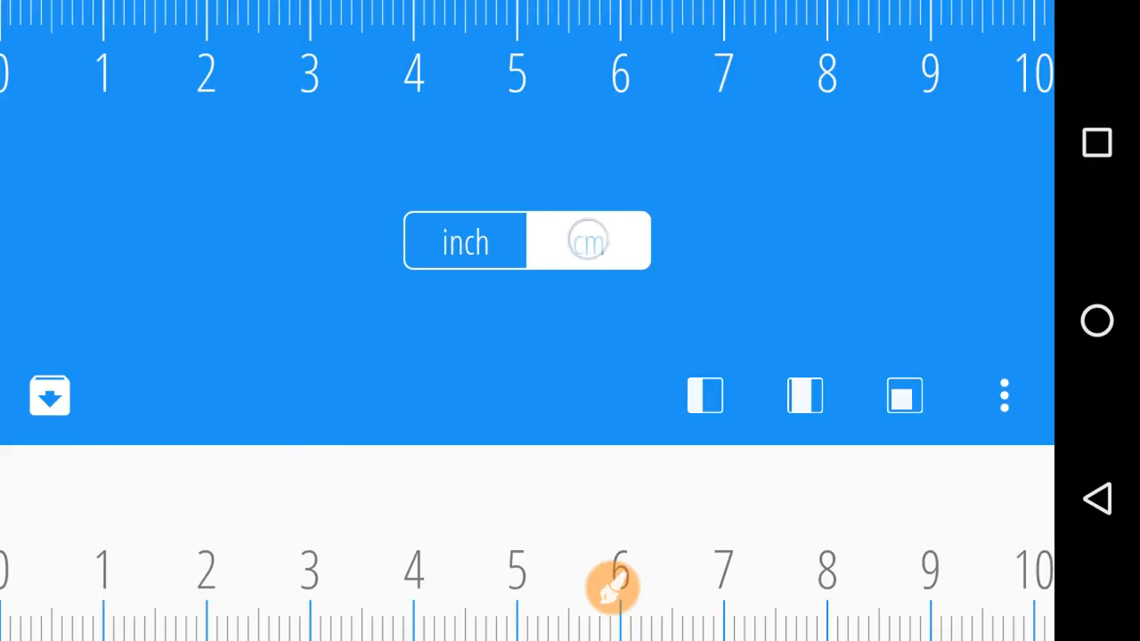
pyautogui.click(588, 241)
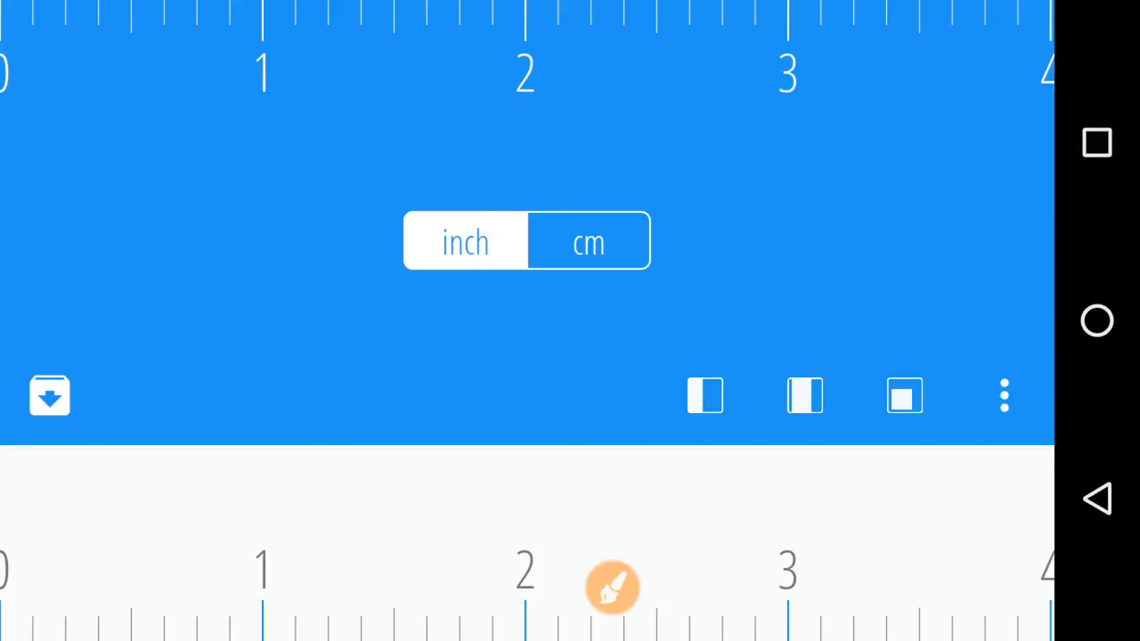
# - Start a one-end measurement and drag the edge between about 2.5 and 3.5 inches
pyautogui.click(613, 587)
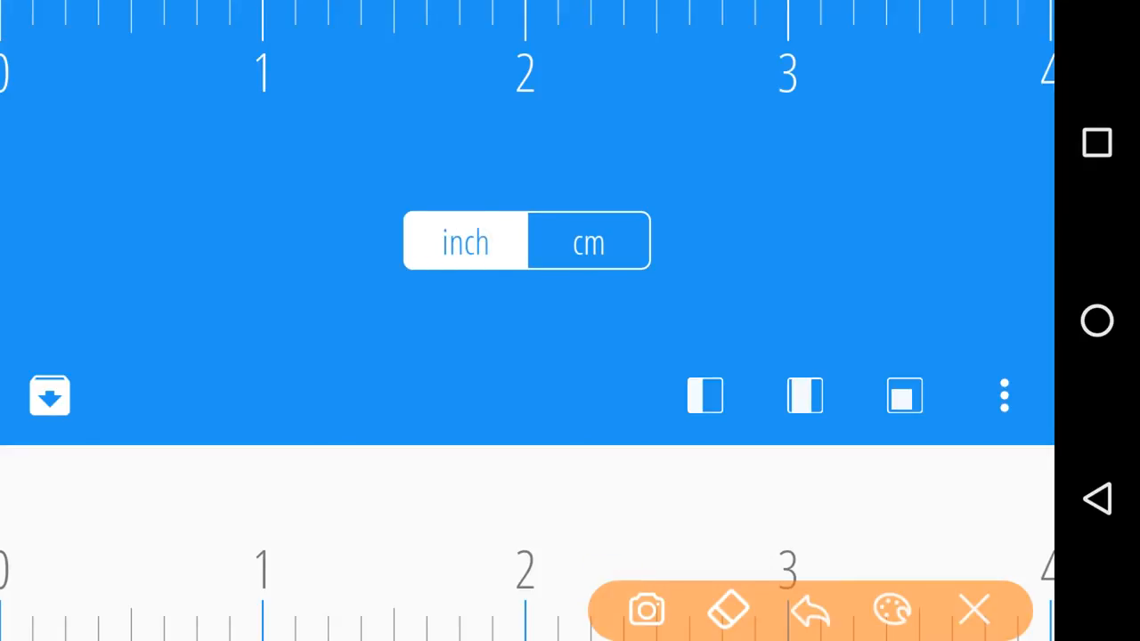
pyautogui.moveTo(680, 324); pyautogui.dragTo(851, 306)
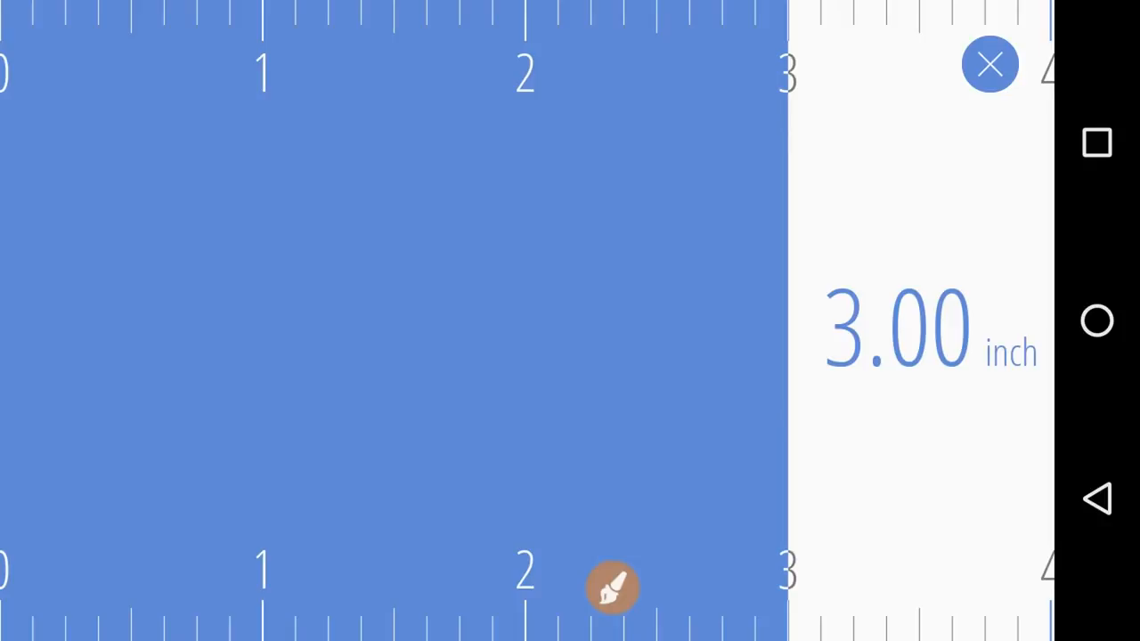
pyautogui.moveTo(787, 335); pyautogui.dragTo(271, 335)
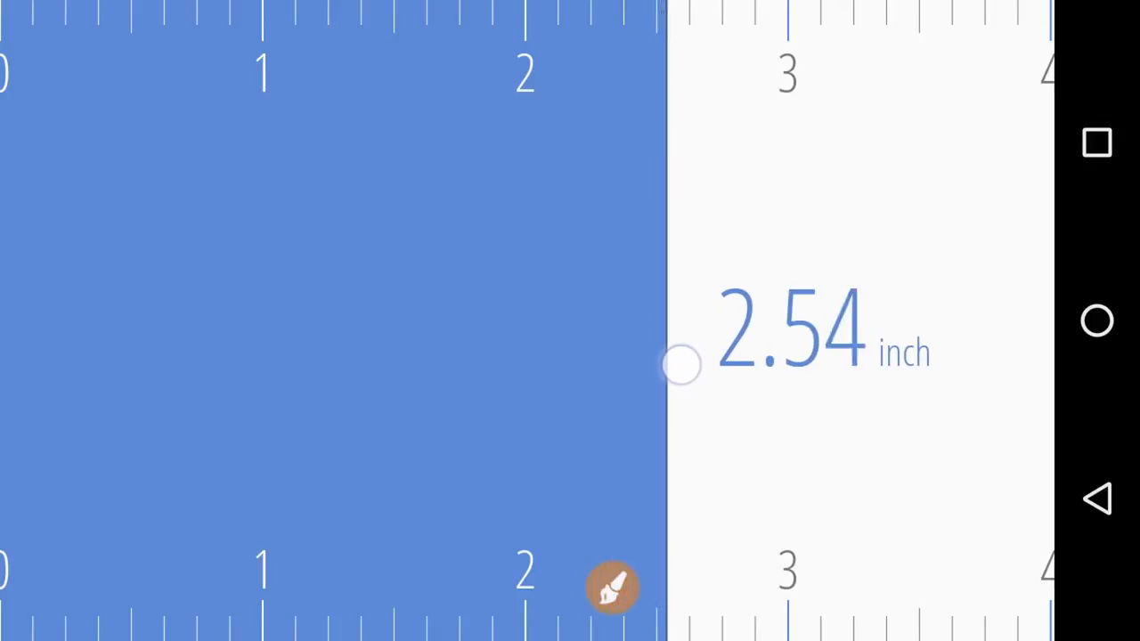
pyautogui.moveTo(680, 365); pyautogui.dragTo(804, 365)
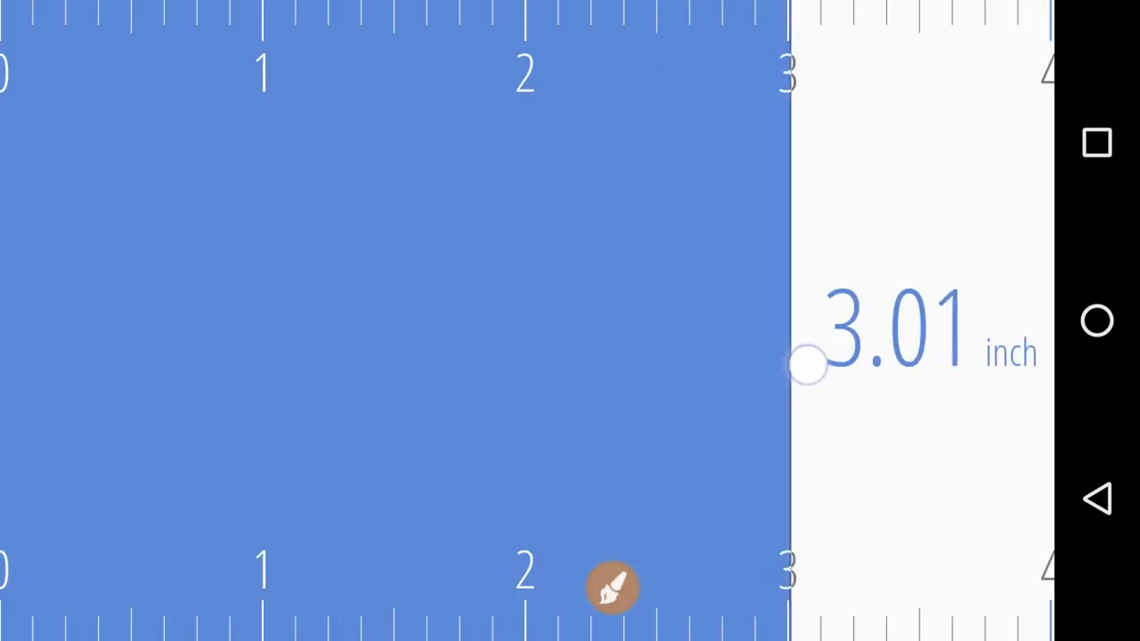
pyautogui.moveTo(805, 365); pyautogui.dragTo(947, 365)
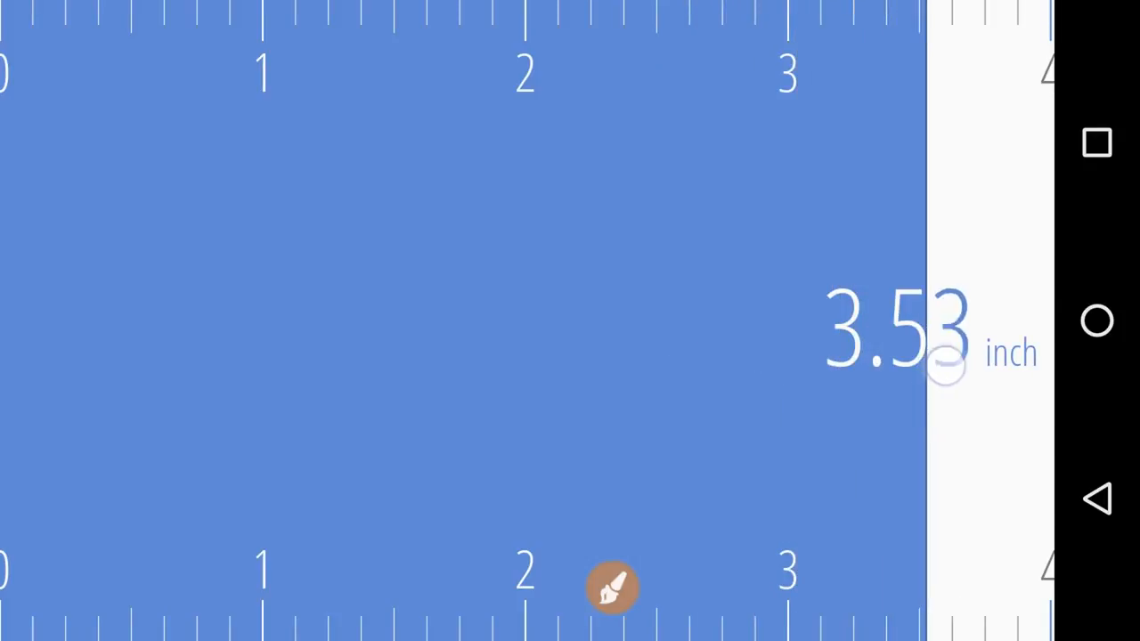
# - Fine-tune the one-end edge back and forth until it reads 3.04 inches
pyautogui.moveTo(944, 365); pyautogui.dragTo(787, 409)
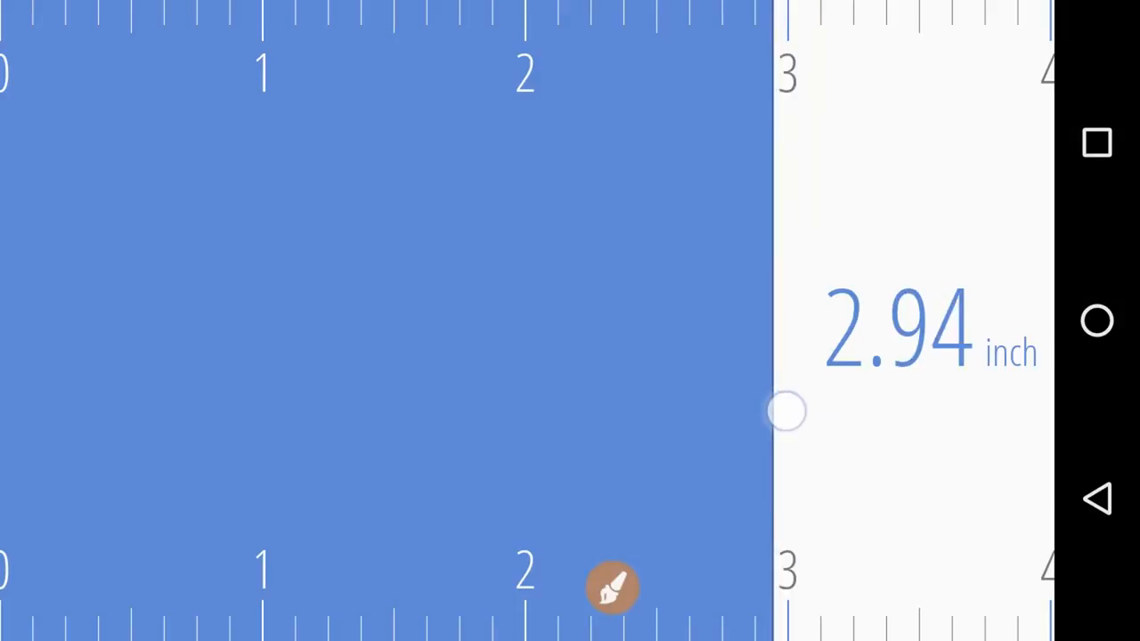
pyautogui.moveTo(787, 411); pyautogui.dragTo(859, 402)
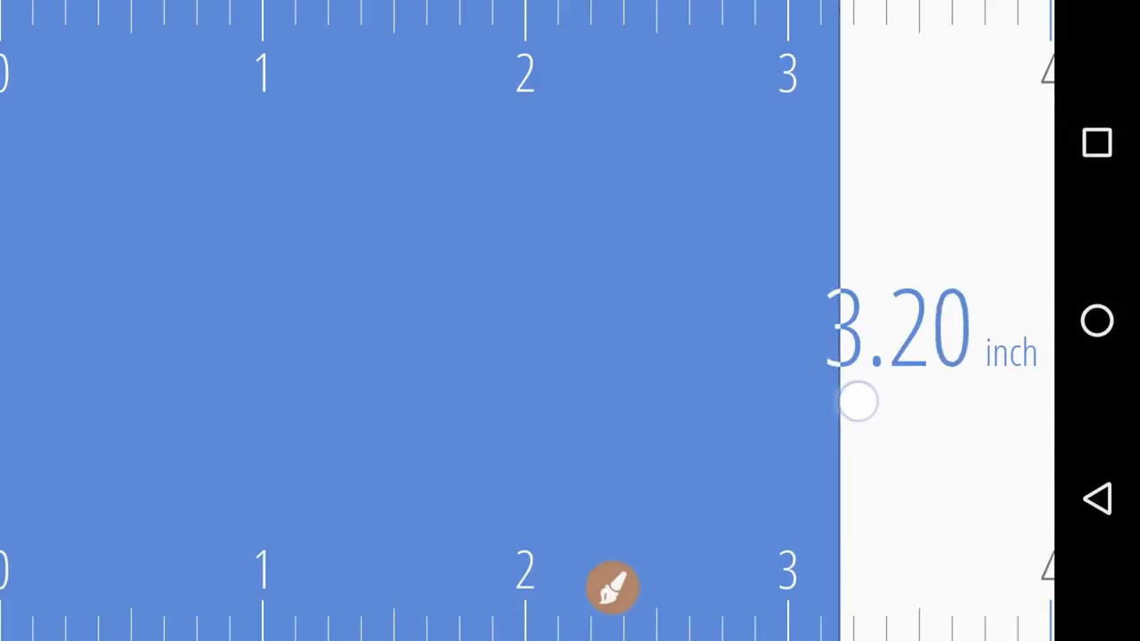
pyautogui.moveTo(857, 400); pyautogui.dragTo(922, 394)
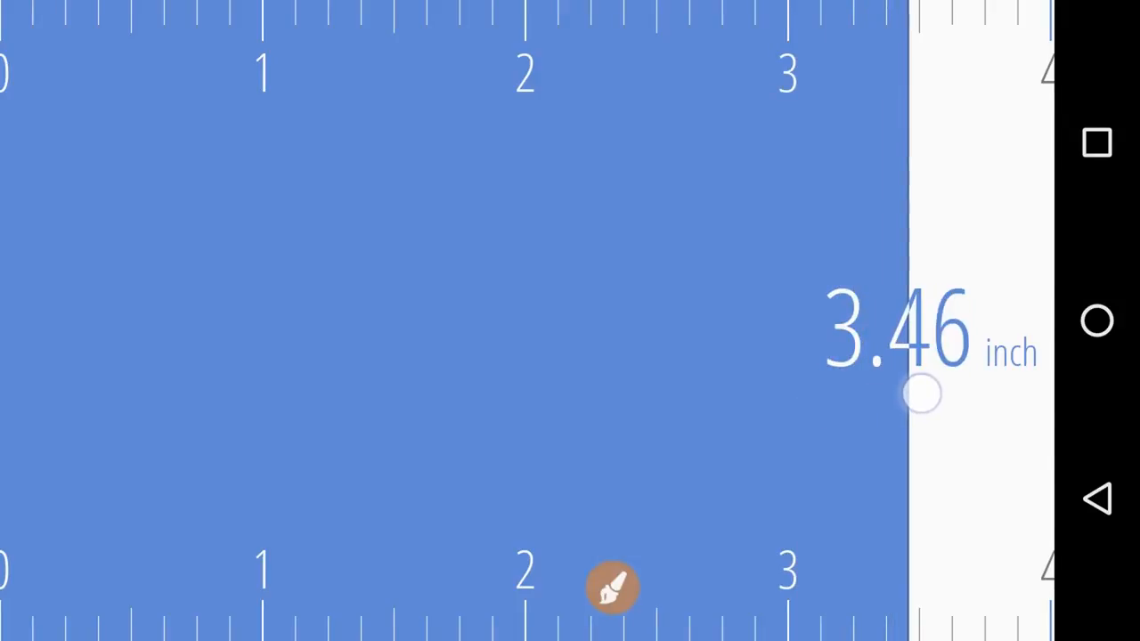
pyautogui.moveTo(922, 393); pyautogui.dragTo(792, 408)
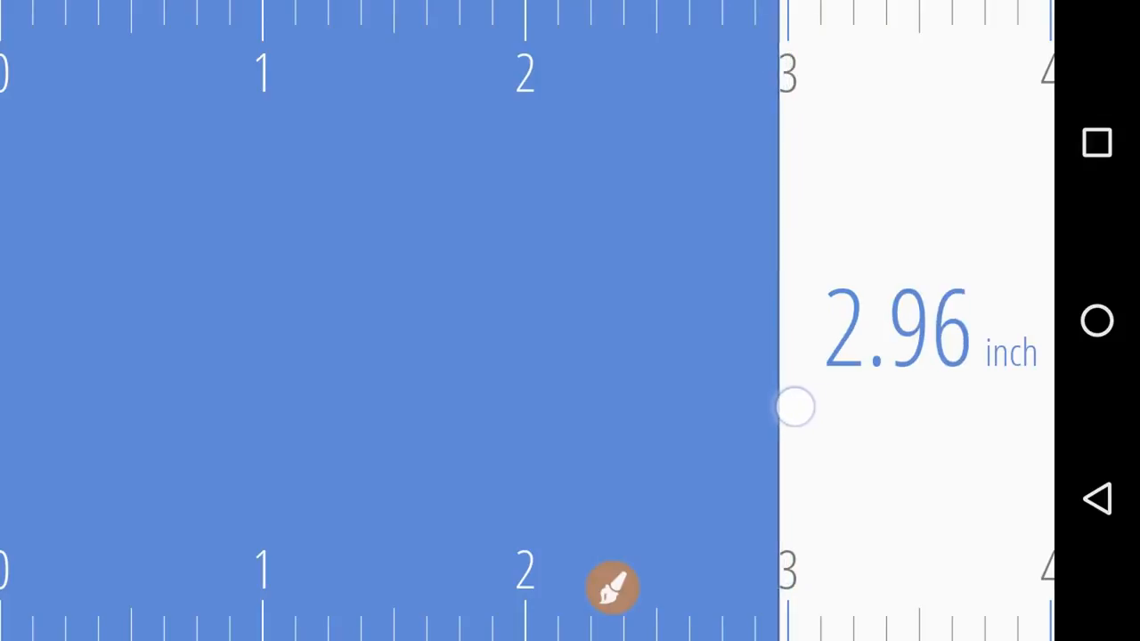
pyautogui.click(612, 588)
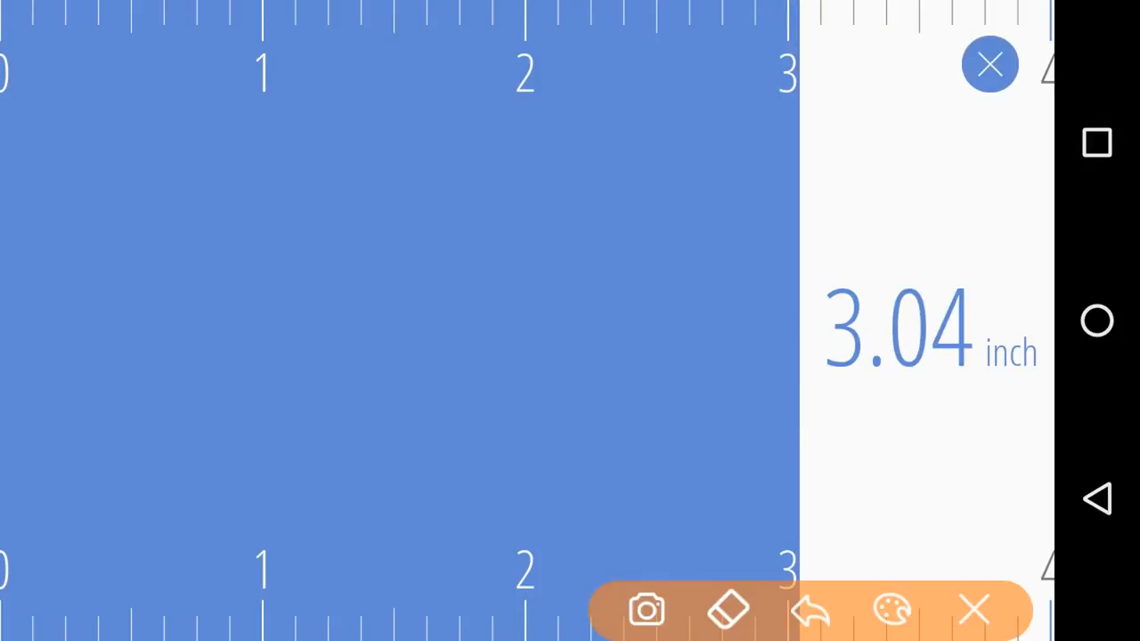
pyautogui.moveTo(668, 98); pyautogui.dragTo(787, 54)
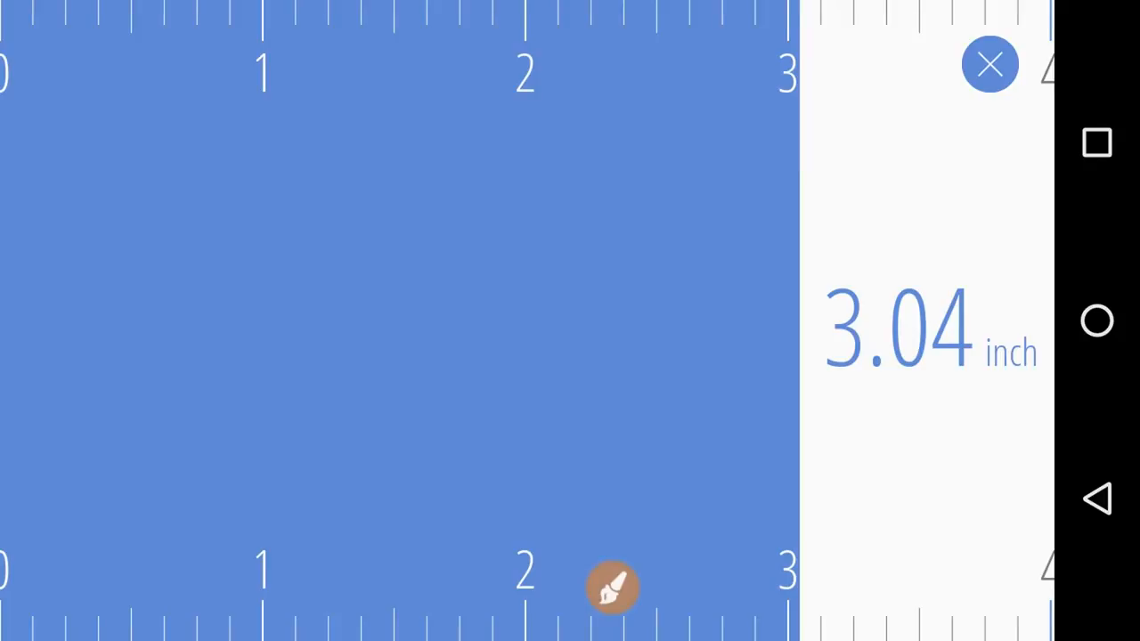
# - Close one-end mode and take a two-end measurement widened to about 3.11 inches
pyautogui.click(990, 64)
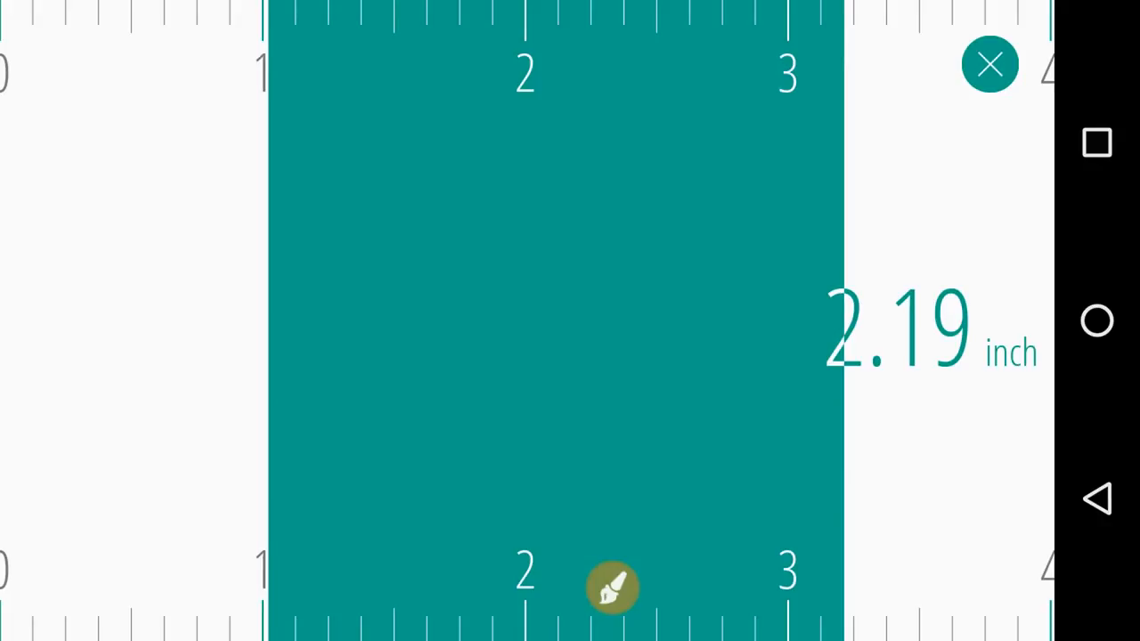
pyautogui.click(613, 587)
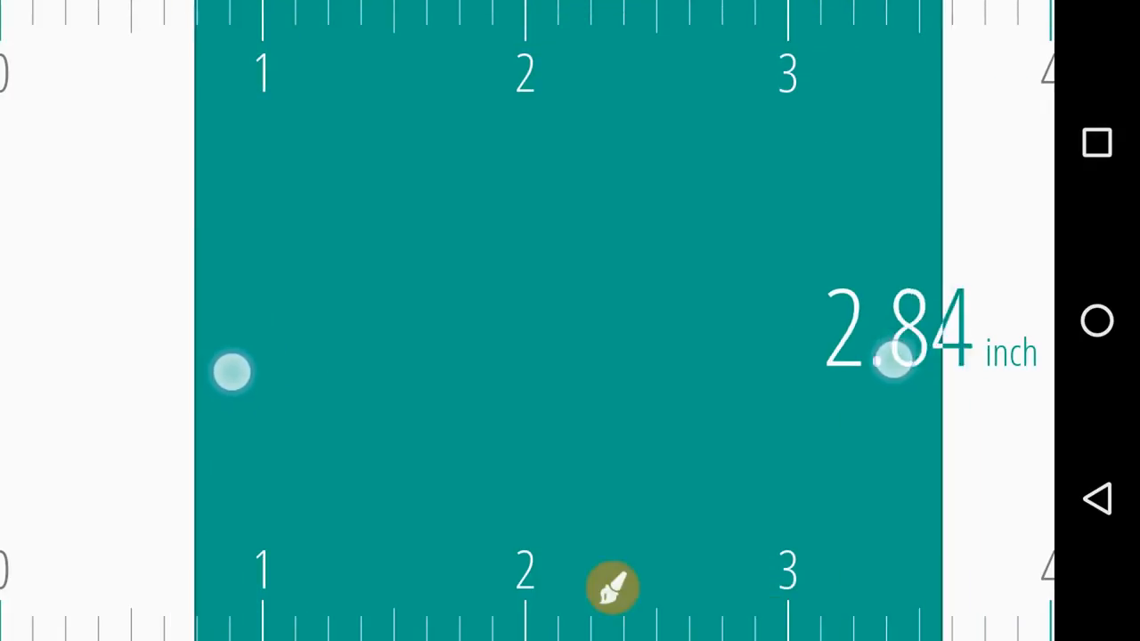
pyautogui.moveTo(231, 372); pyautogui.dragTo(189, 375)
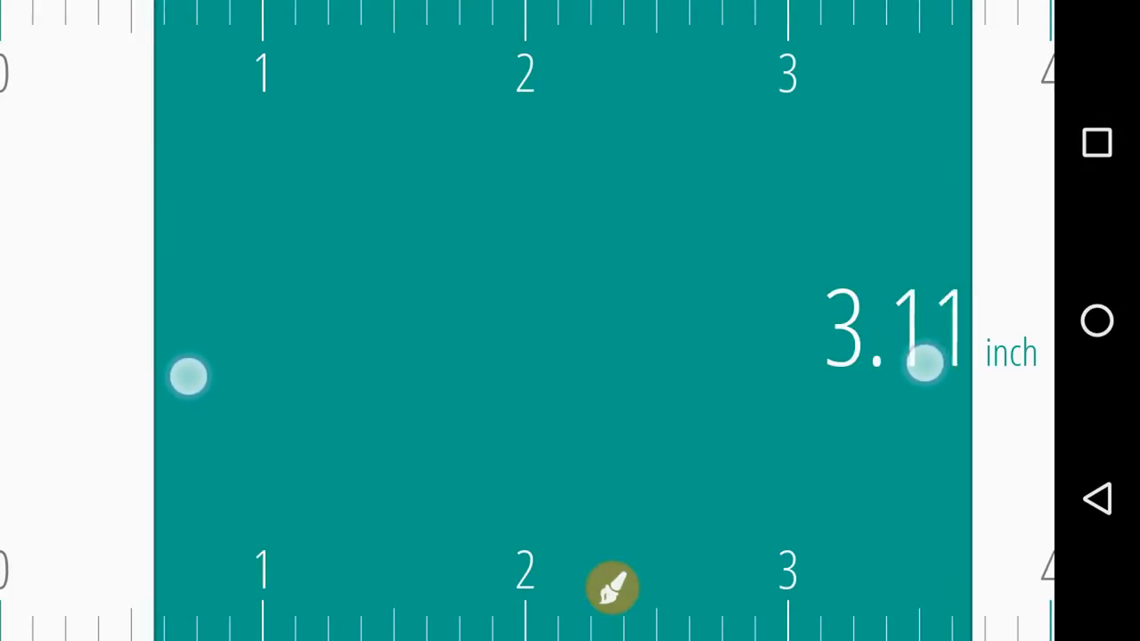
pyautogui.moveTo(926, 365); pyautogui.dragTo(833, 383)
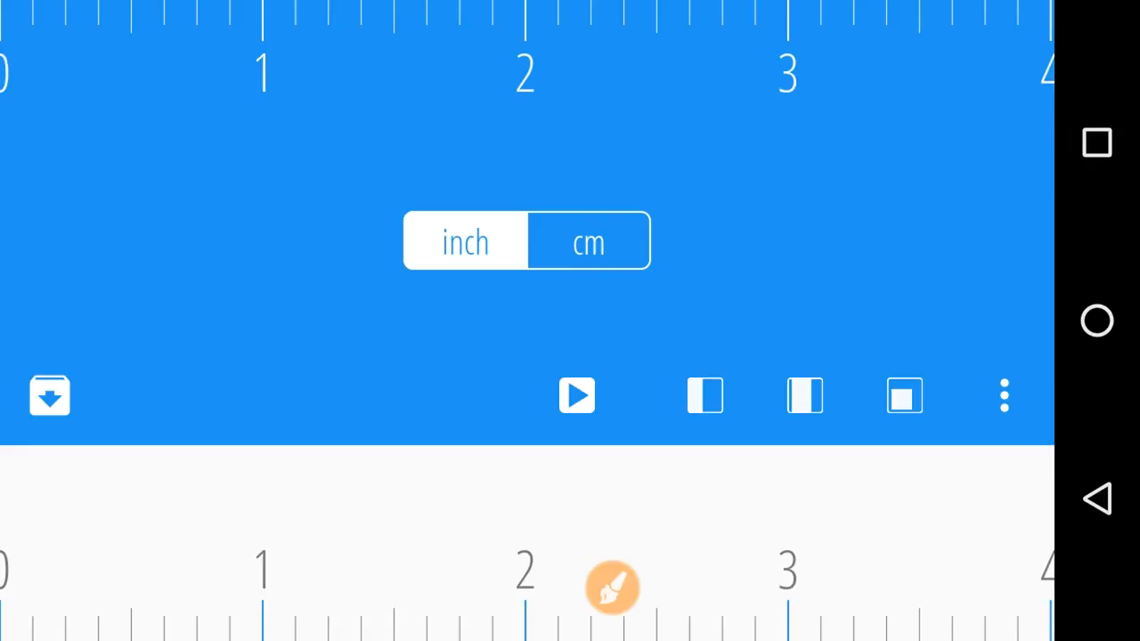
# - Start an area measurement and resize the rectangle to about 3.27 by 1.83 inches
pyautogui.click(612, 588)
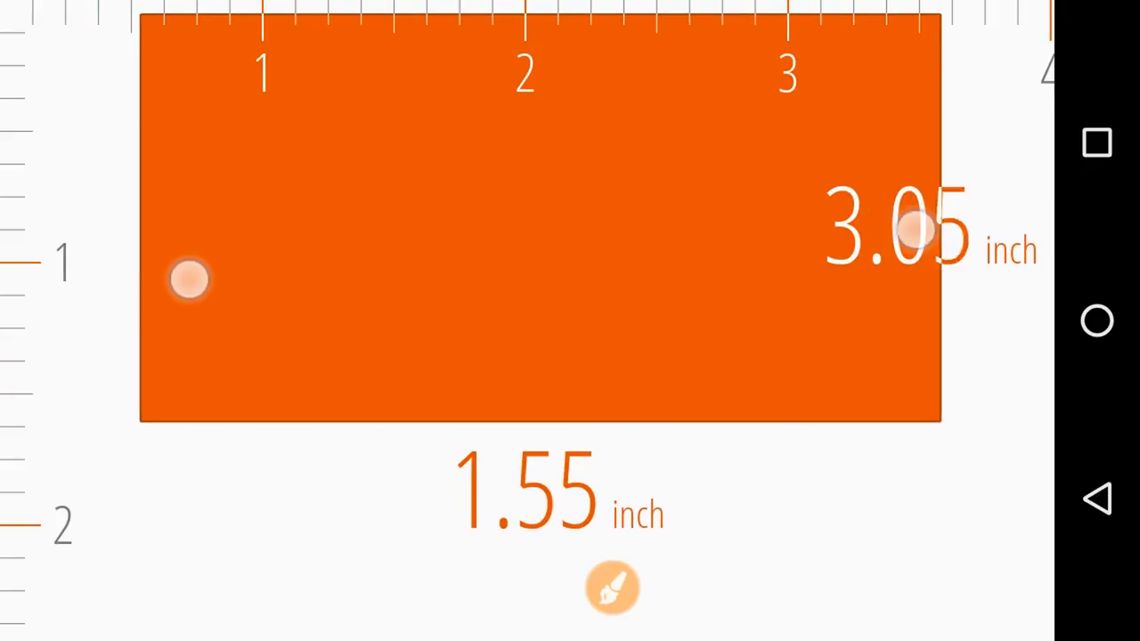
pyautogui.moveTo(922, 230); pyautogui.dragTo(815, 292)
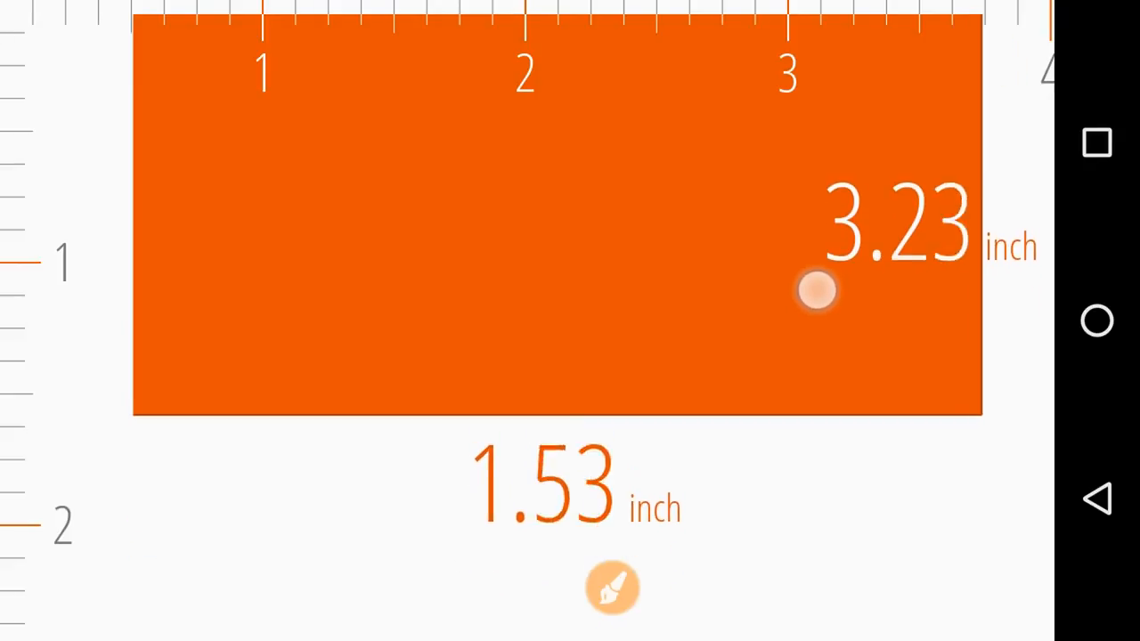
pyautogui.moveTo(816, 290); pyautogui.dragTo(788, 413)
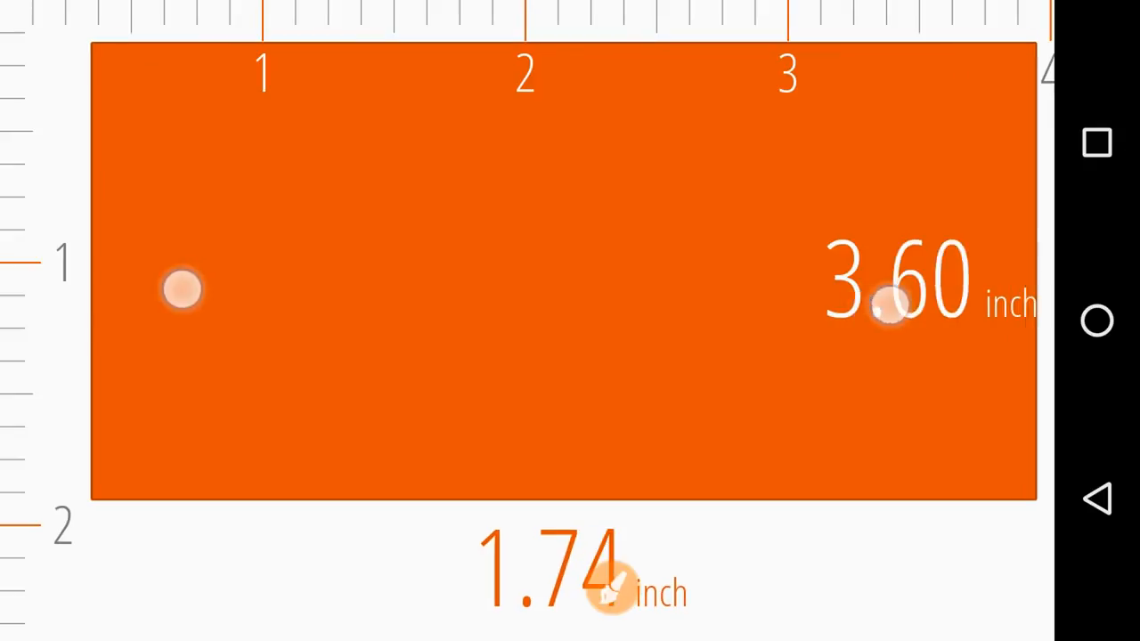
pyautogui.moveTo(891, 302); pyautogui.dragTo(816, 307)
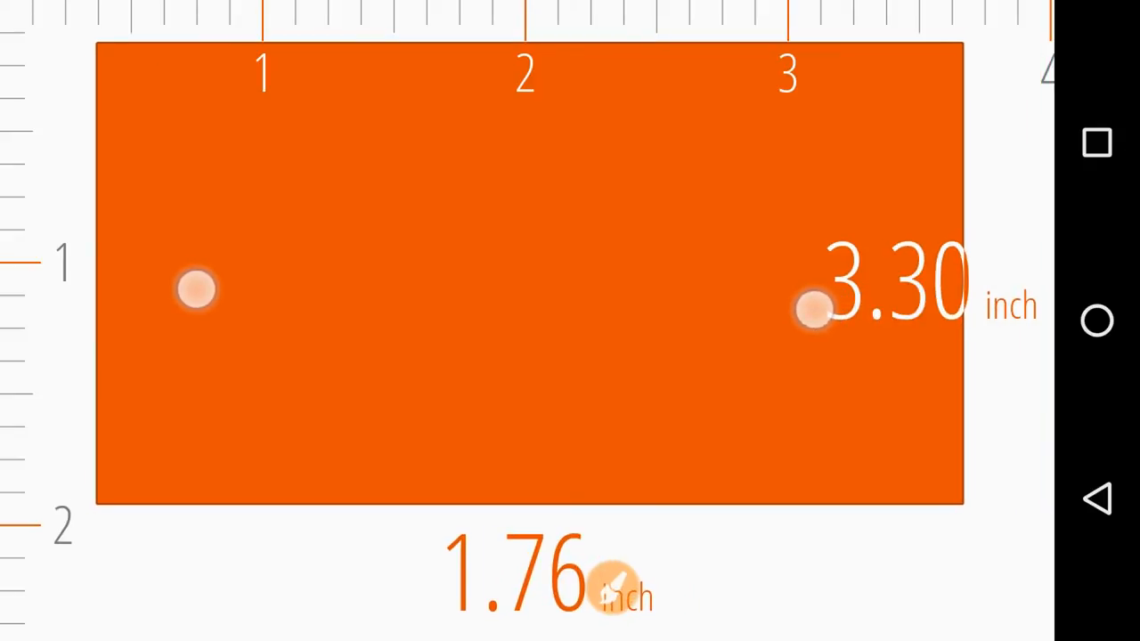
pyautogui.moveTo(816, 307); pyautogui.dragTo(785, 365)
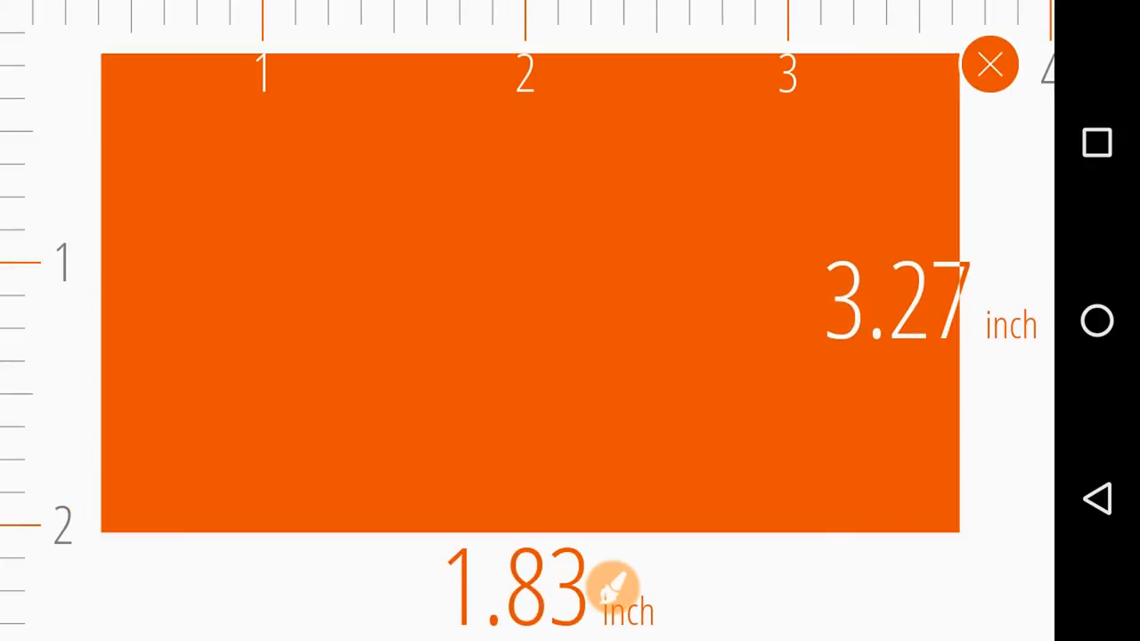
# - Reshape the area rectangle to 3.44 by 1.48 inches and close the measurement
pyautogui.click(614, 591)
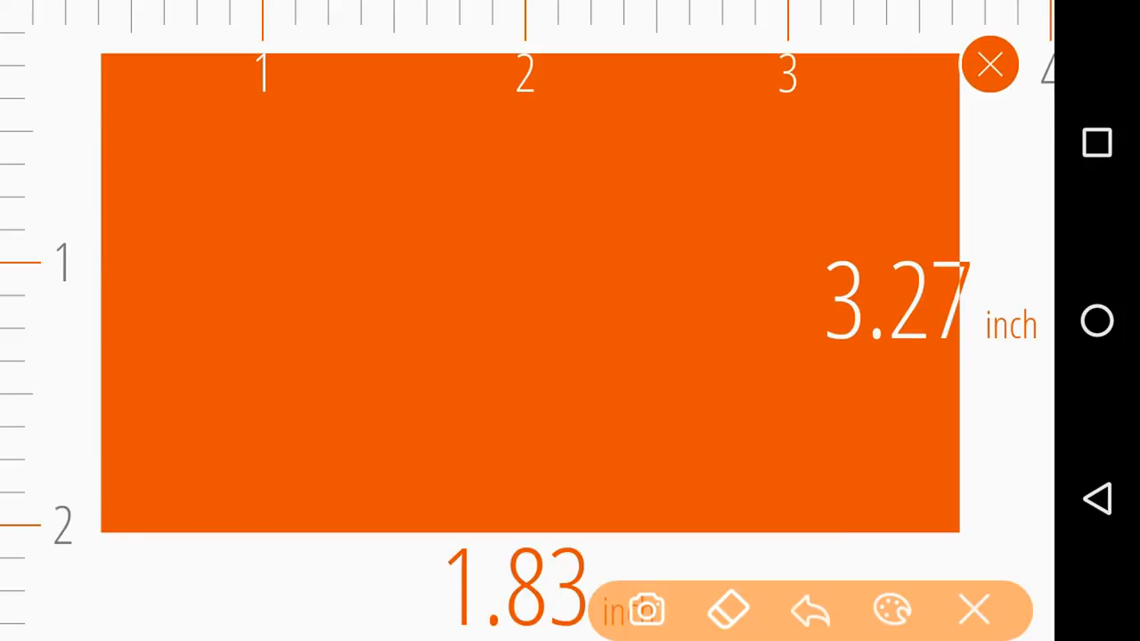
pyautogui.moveTo(828, 406); pyautogui.dragTo(917, 385)
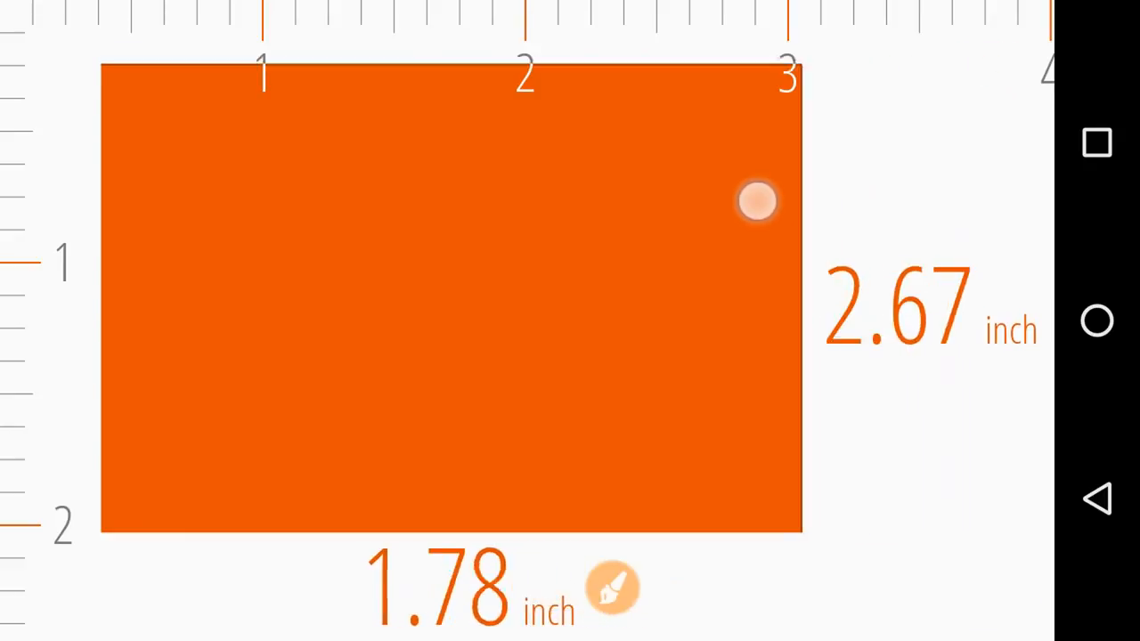
pyautogui.moveTo(757, 200); pyautogui.dragTo(870, 228)
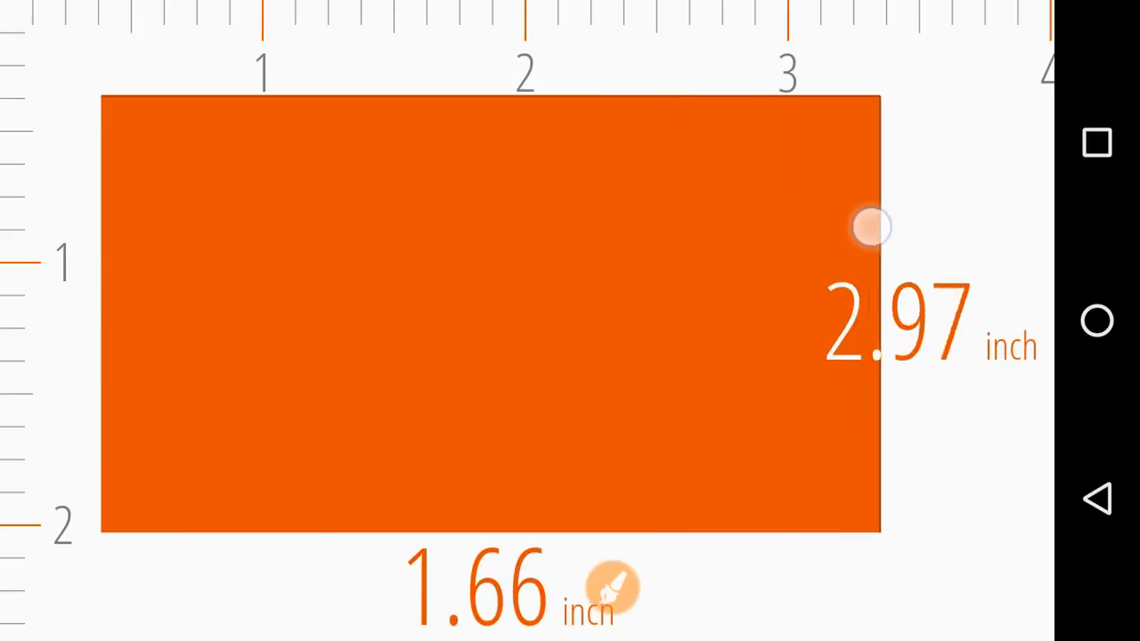
pyautogui.moveTo(871, 228); pyautogui.dragTo(1011, 228)
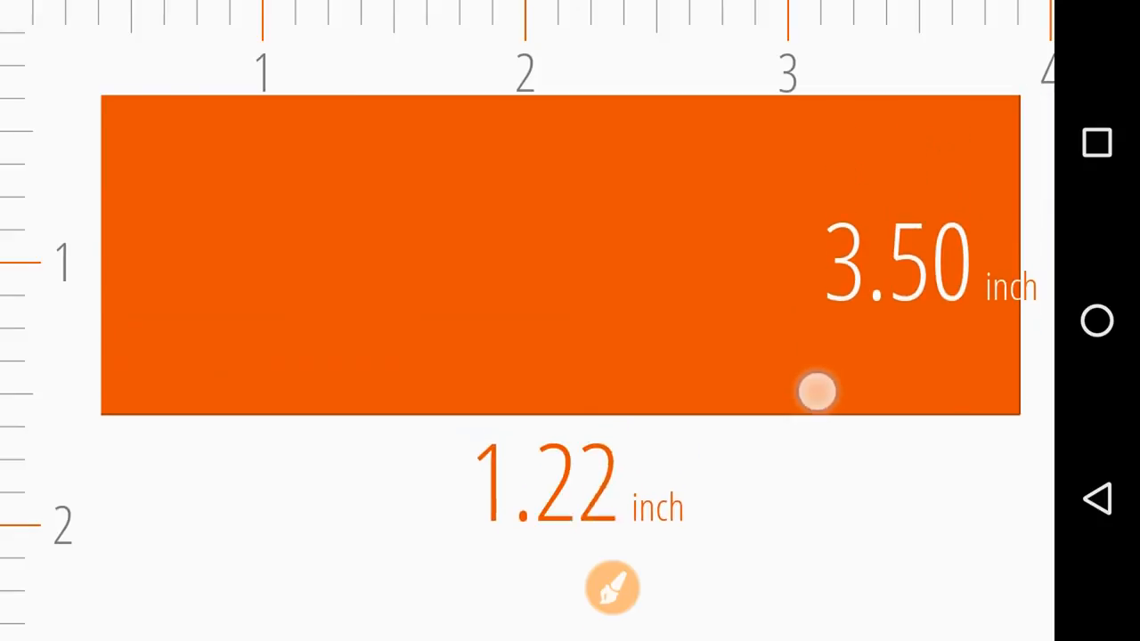
pyautogui.moveTo(818, 392); pyautogui.dragTo(613, 588)
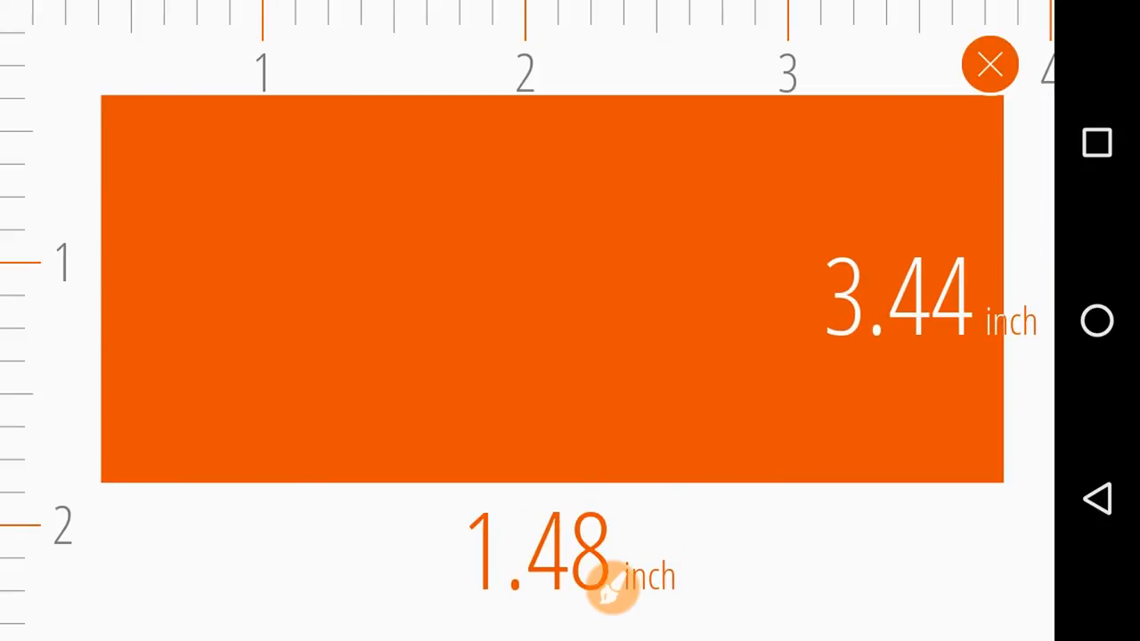
pyautogui.click(990, 64)
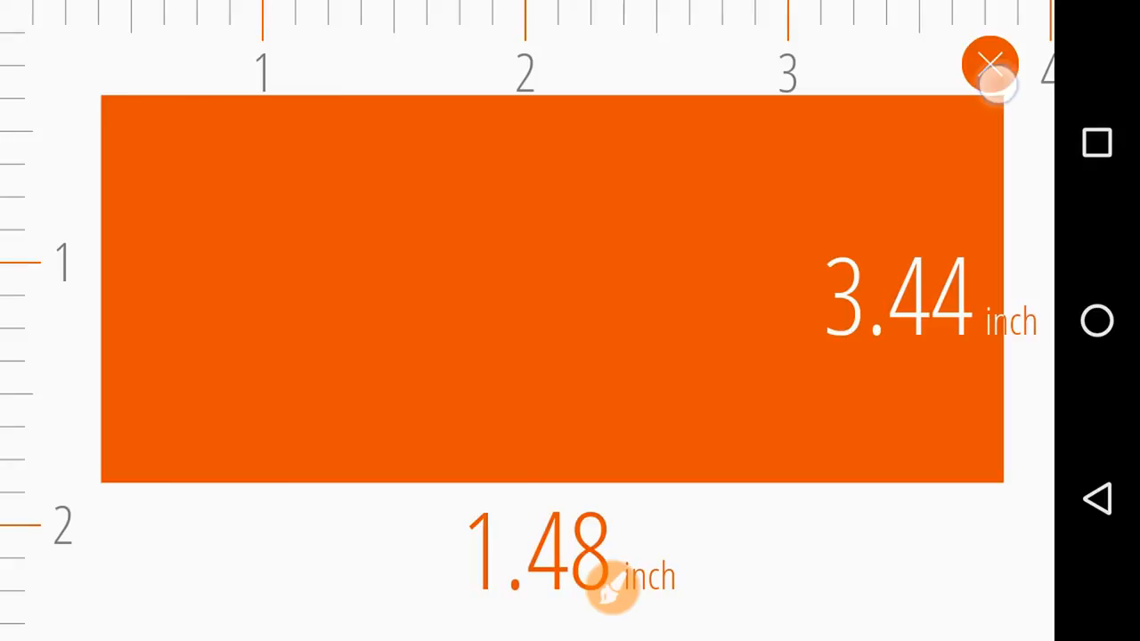
pyautogui.click(990, 66)
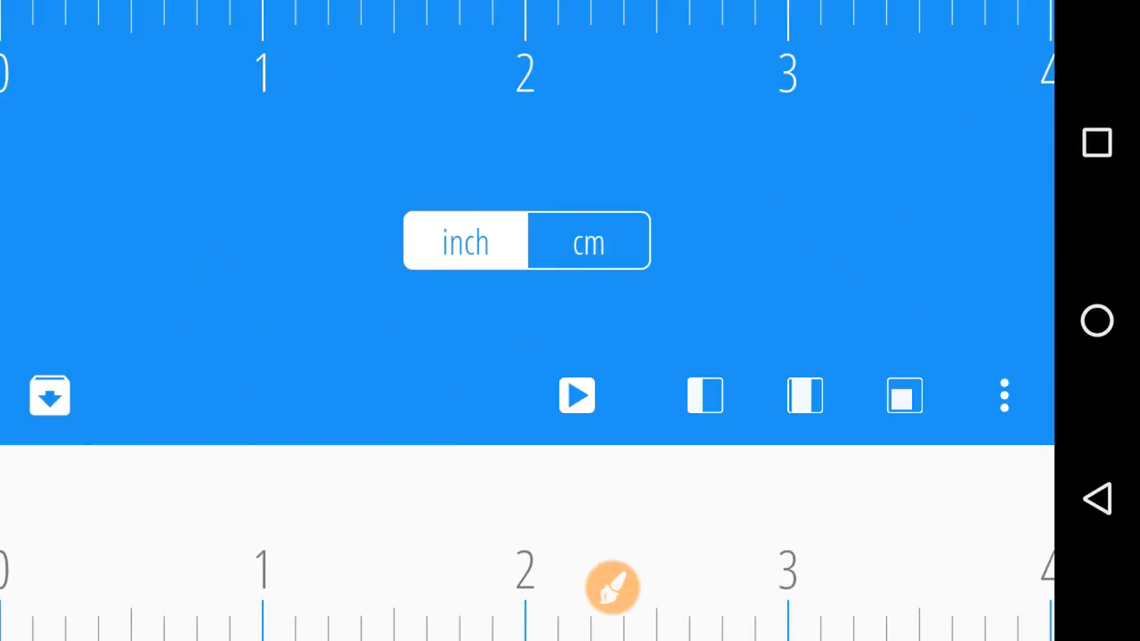
# - Switch to centimetres, take a one-end measurement down to 7.72 cm, and close it
pyautogui.click(465, 242)
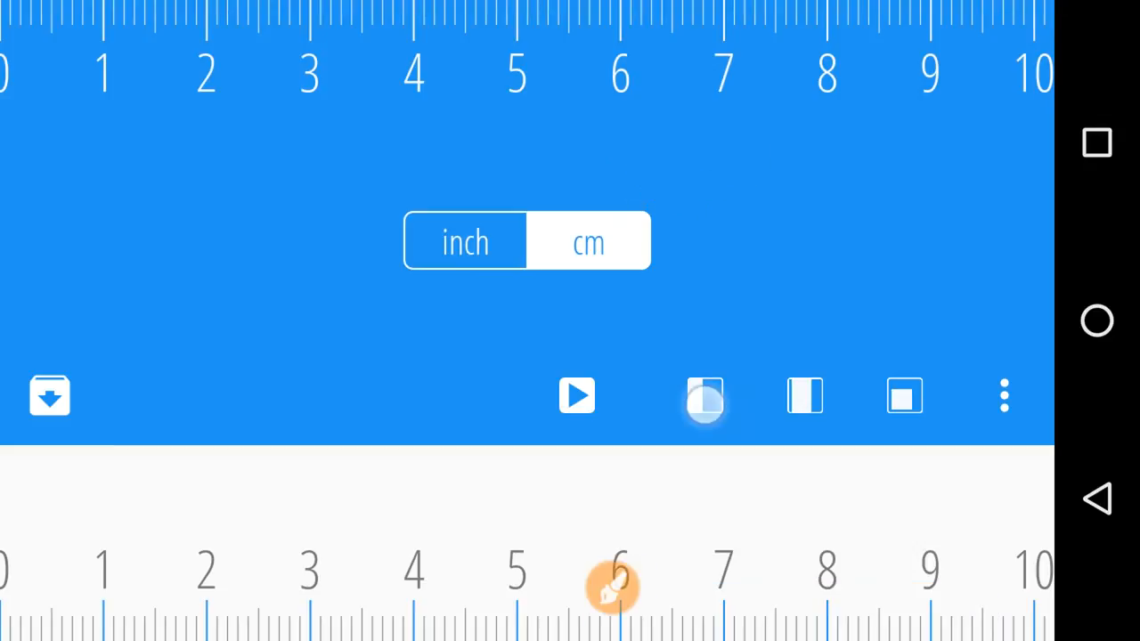
pyautogui.click(704, 395)
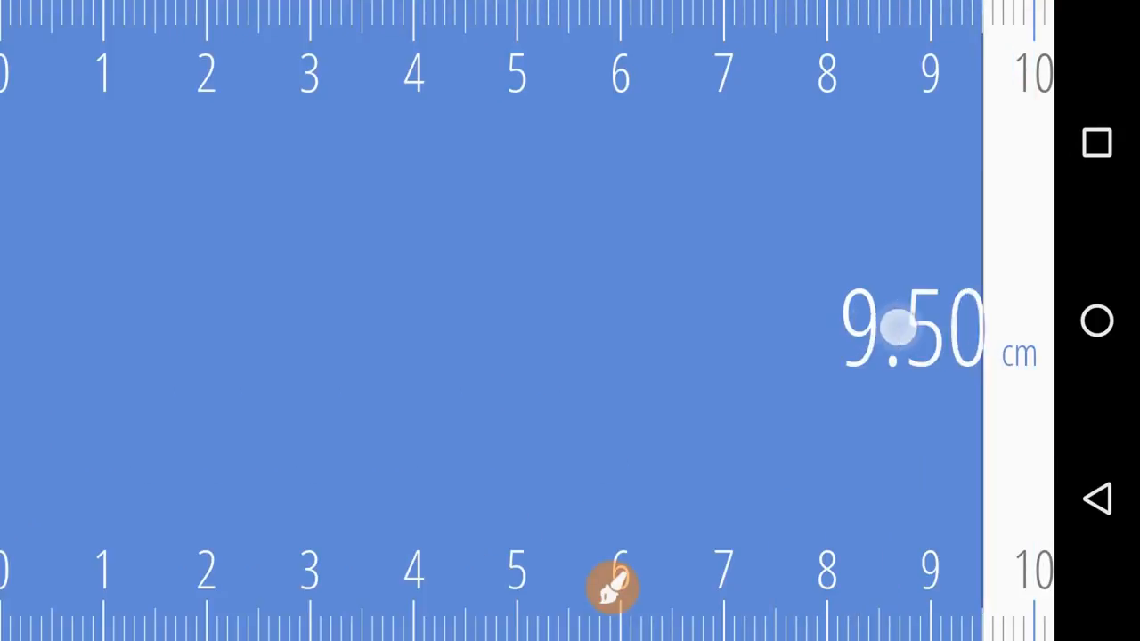
pyautogui.moveTo(894, 331); pyautogui.dragTo(805, 365)
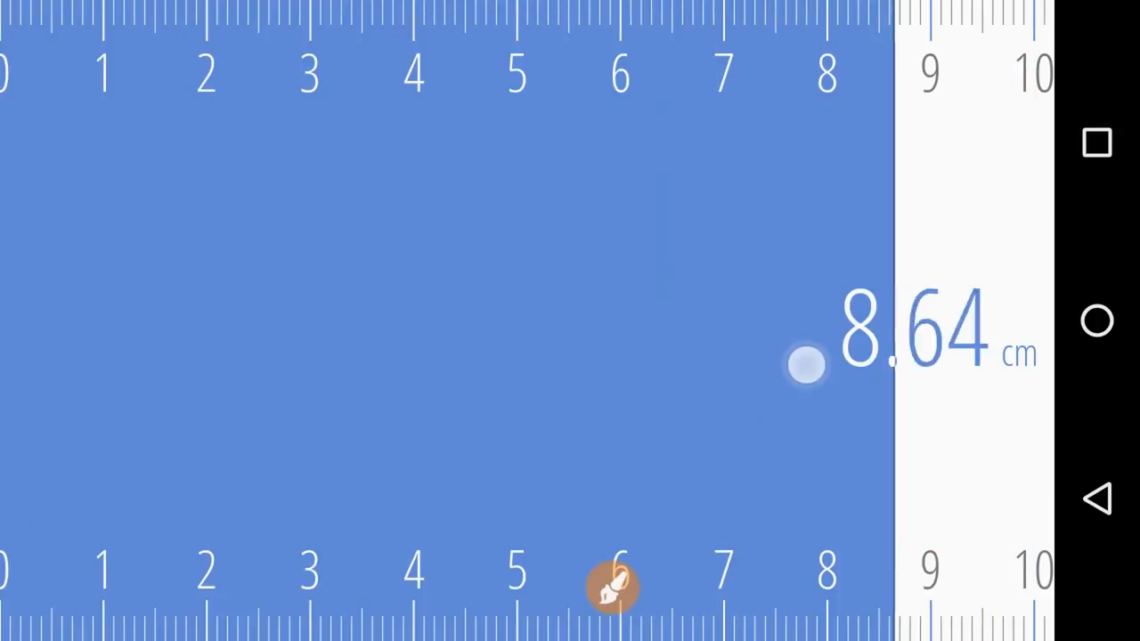
pyautogui.moveTo(805, 365); pyautogui.dragTo(719, 365)
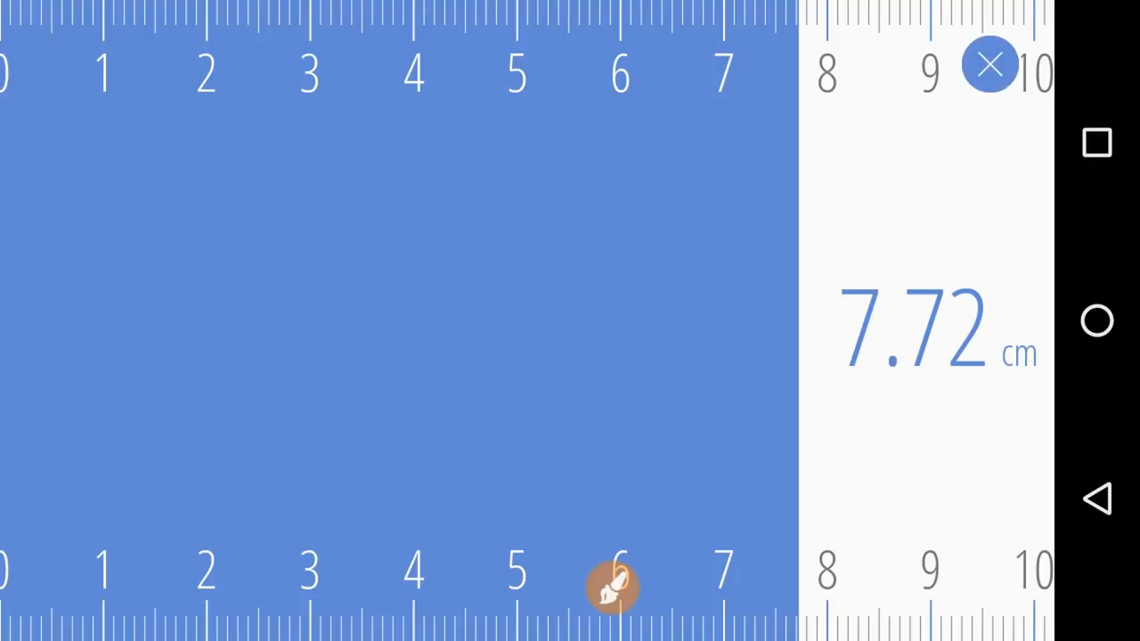
pyautogui.click(990, 64)
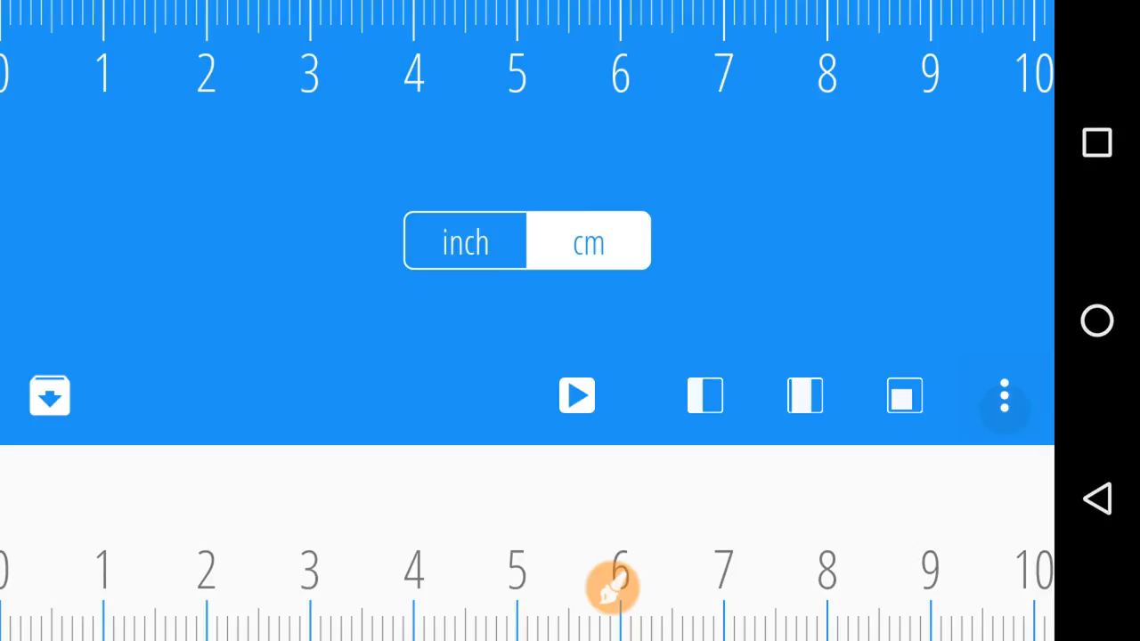
pyautogui.click(1004, 395)
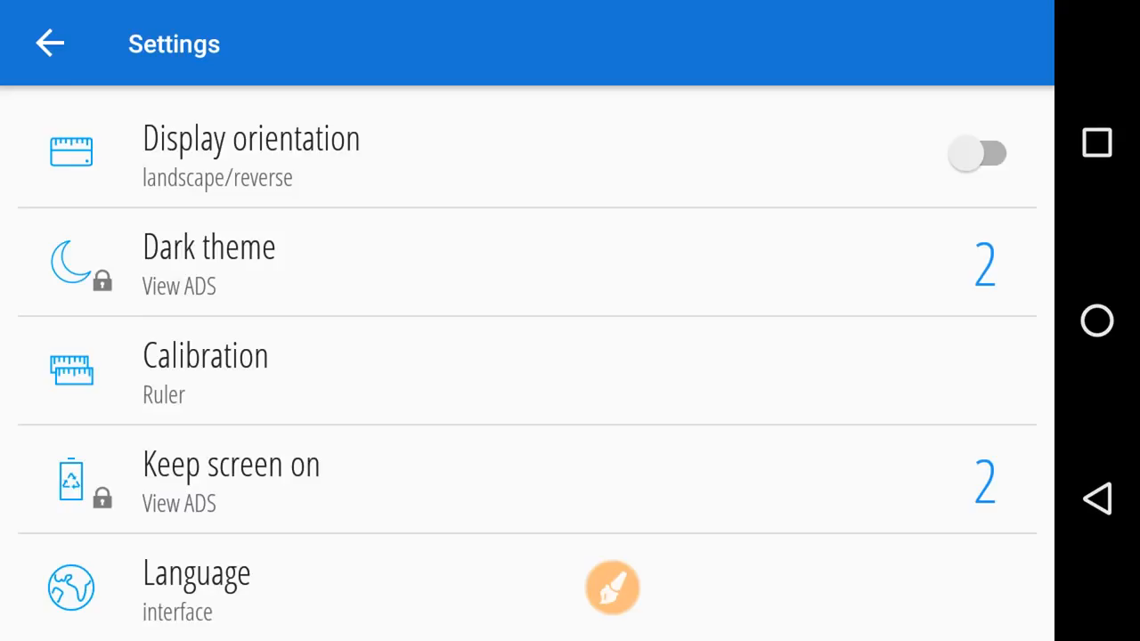
pyautogui.scroll(-3)
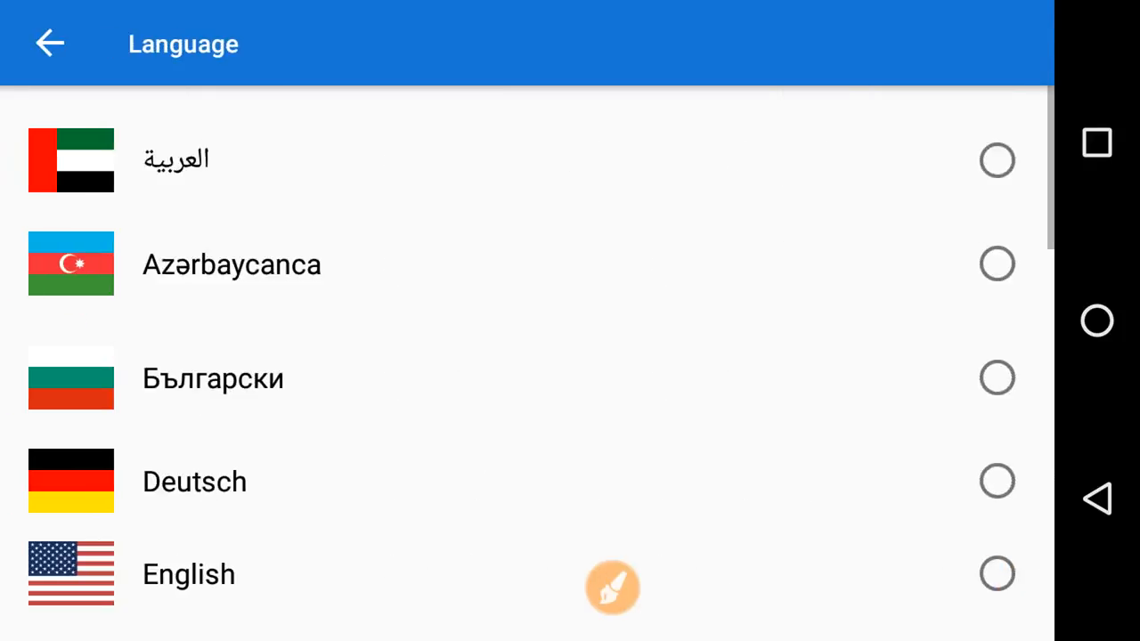
pyautogui.scroll(-3)
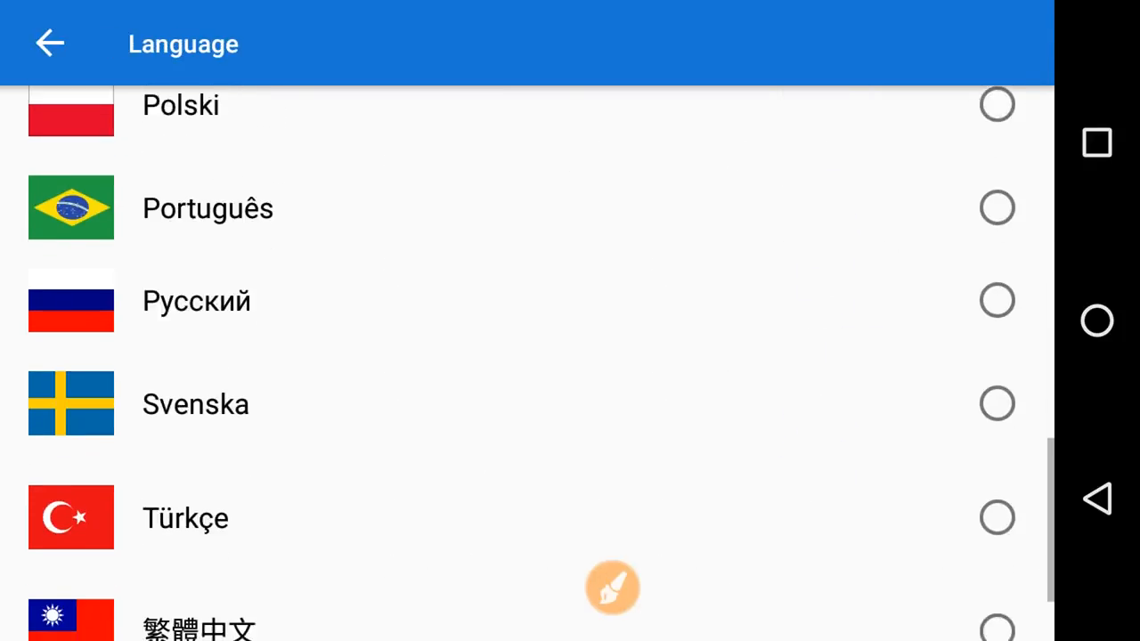
pyautogui.click(50, 43)
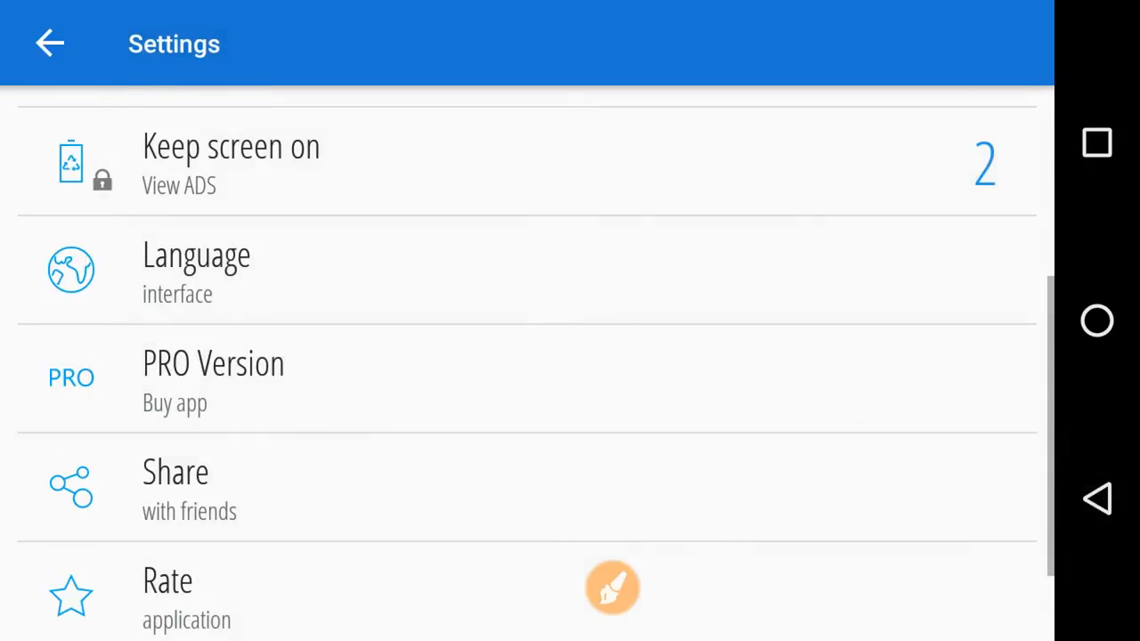
pyautogui.scroll(-3)
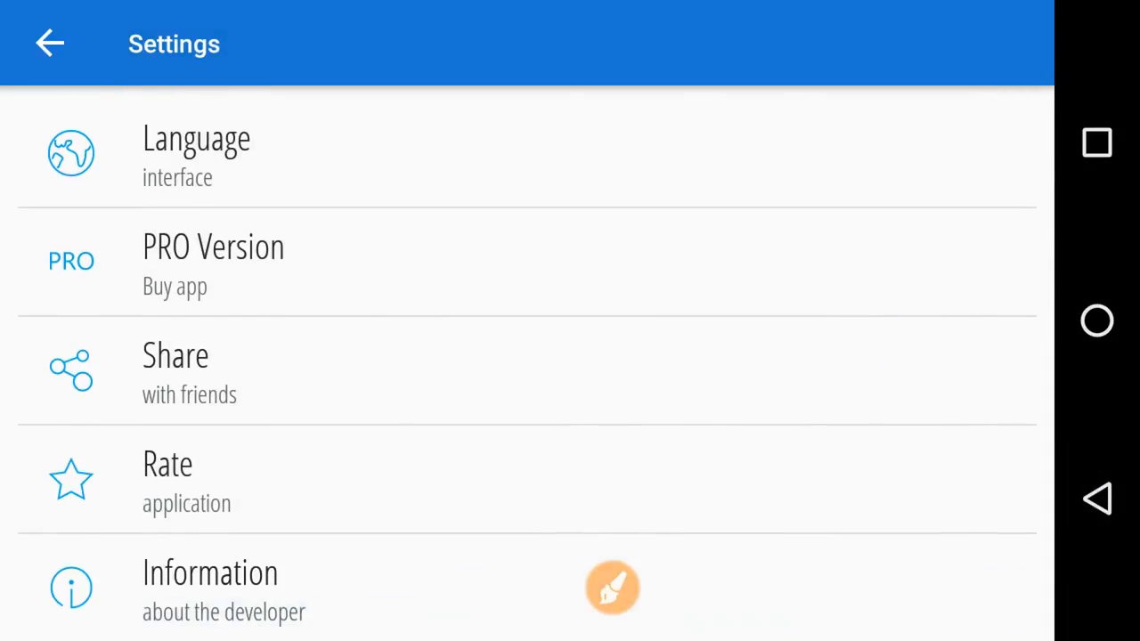
pyautogui.click(50, 42)
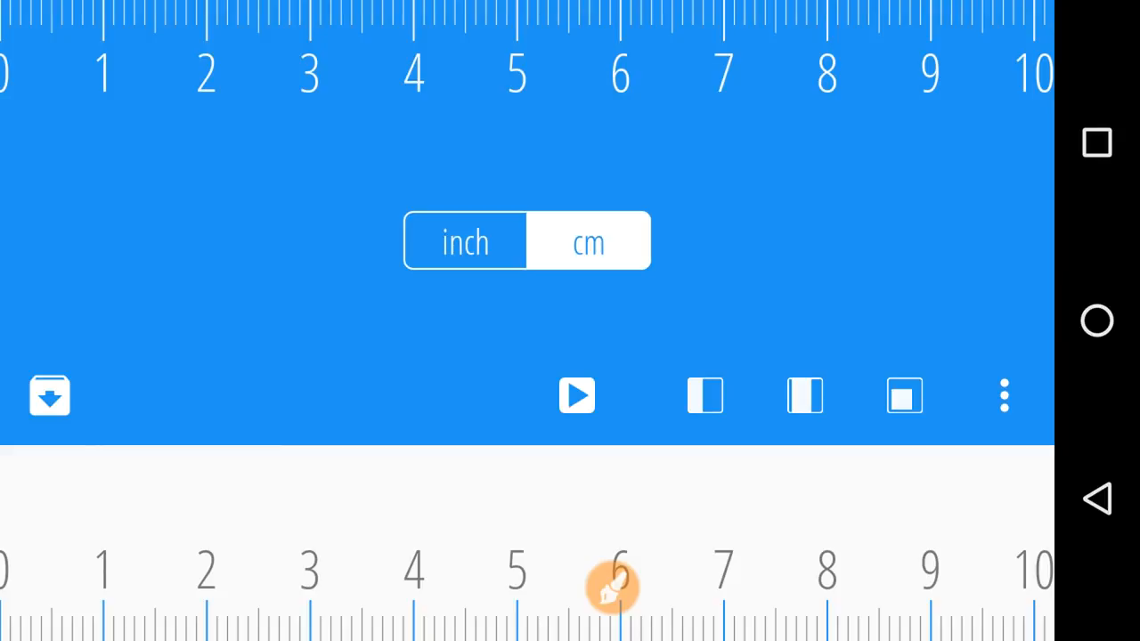